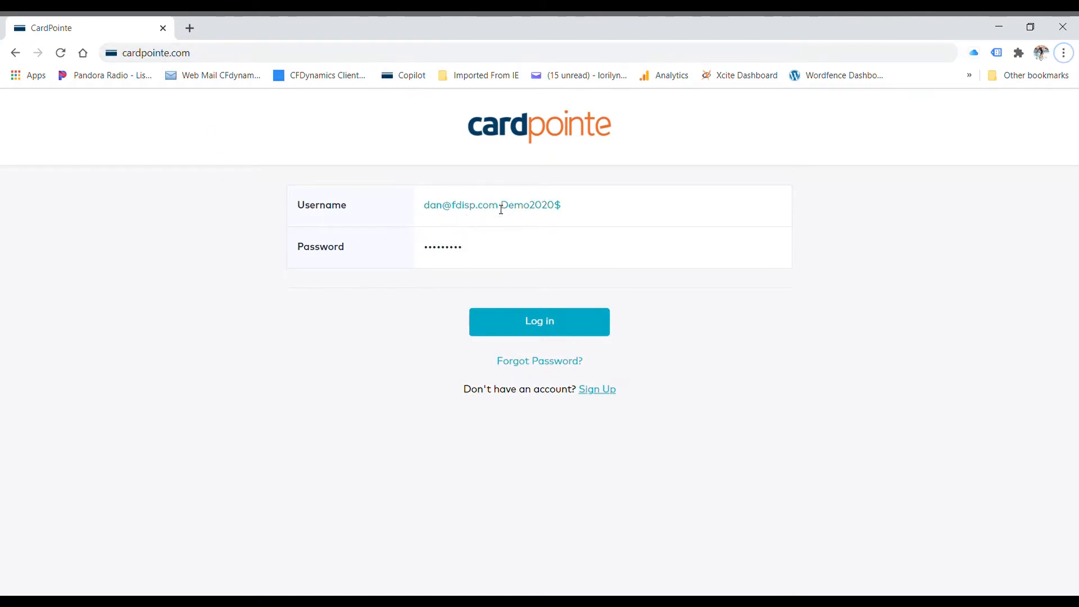
mouse_move(503, 210)
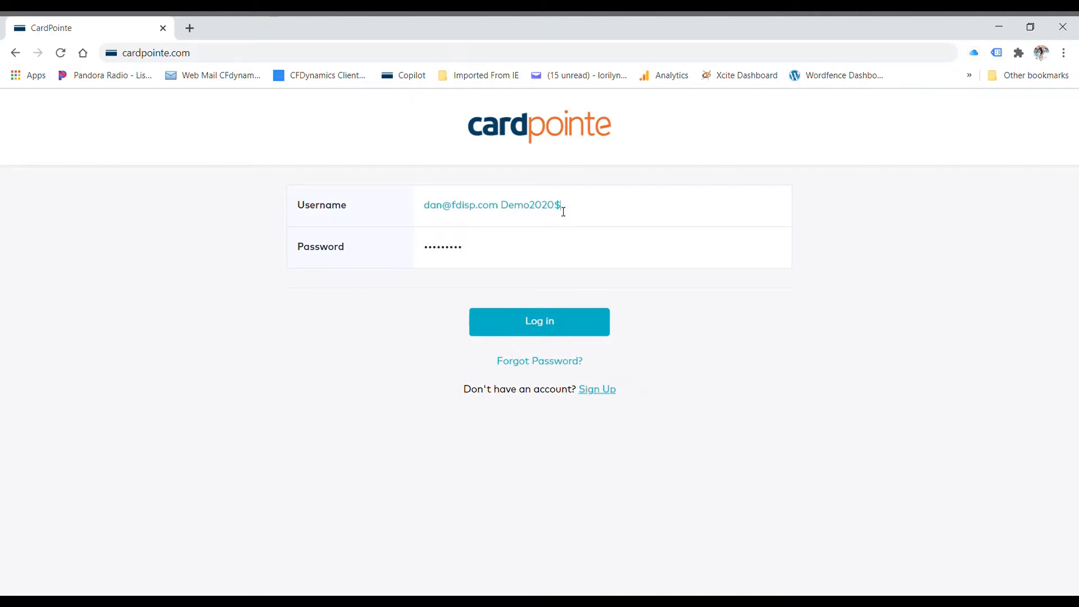
Step: Remove the stray text after the username and submit the CardPointe login
double_click(529, 205)
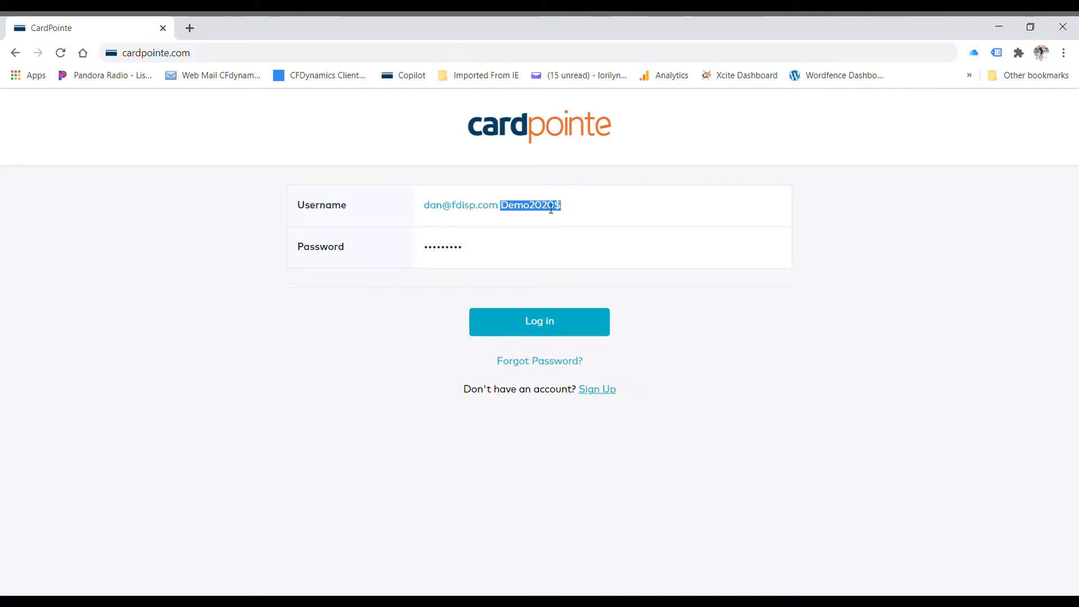
key(Backspace)
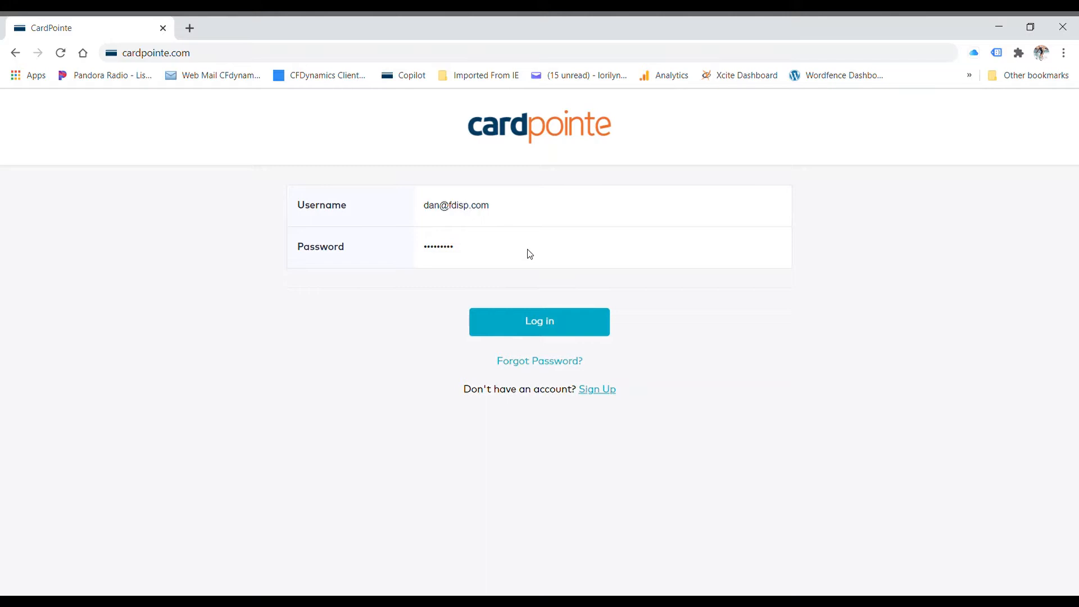
click(538, 322)
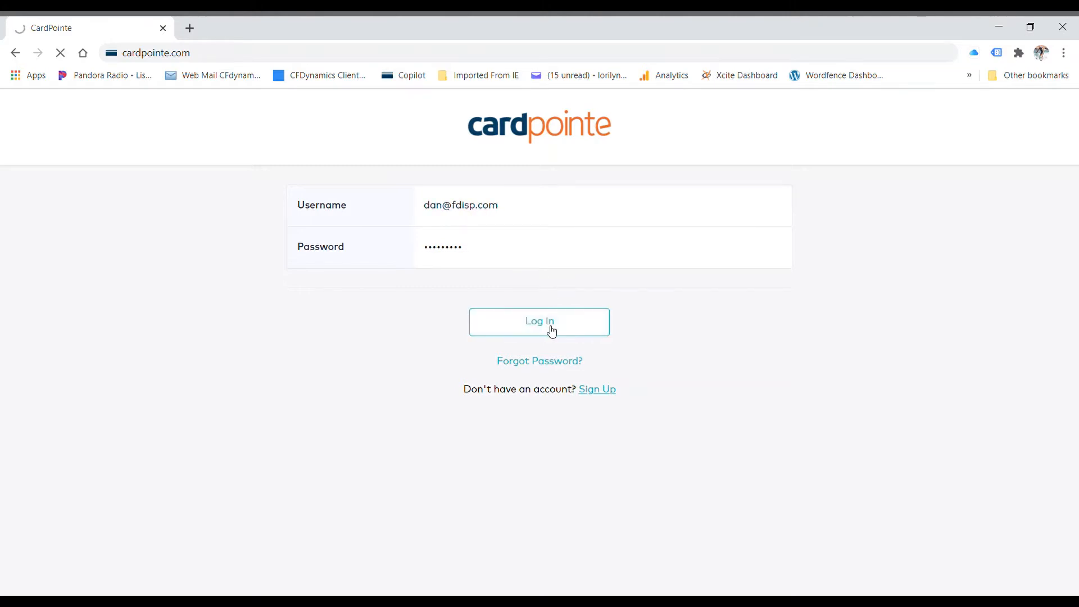
Step: Show the Billing Plans list under the Virtual Terminal section
click(538, 321)
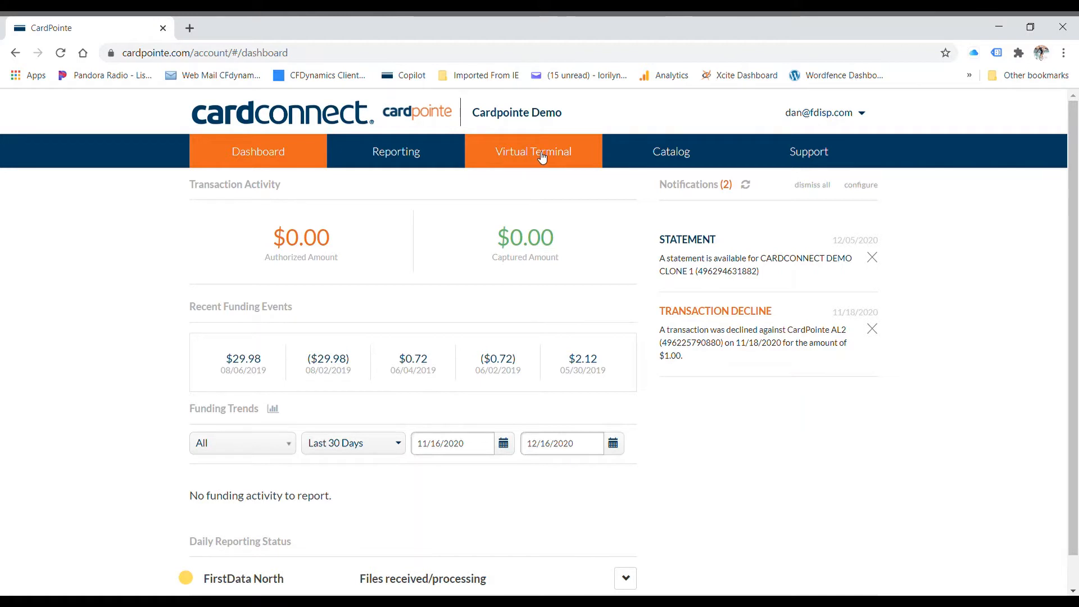
click(533, 151)
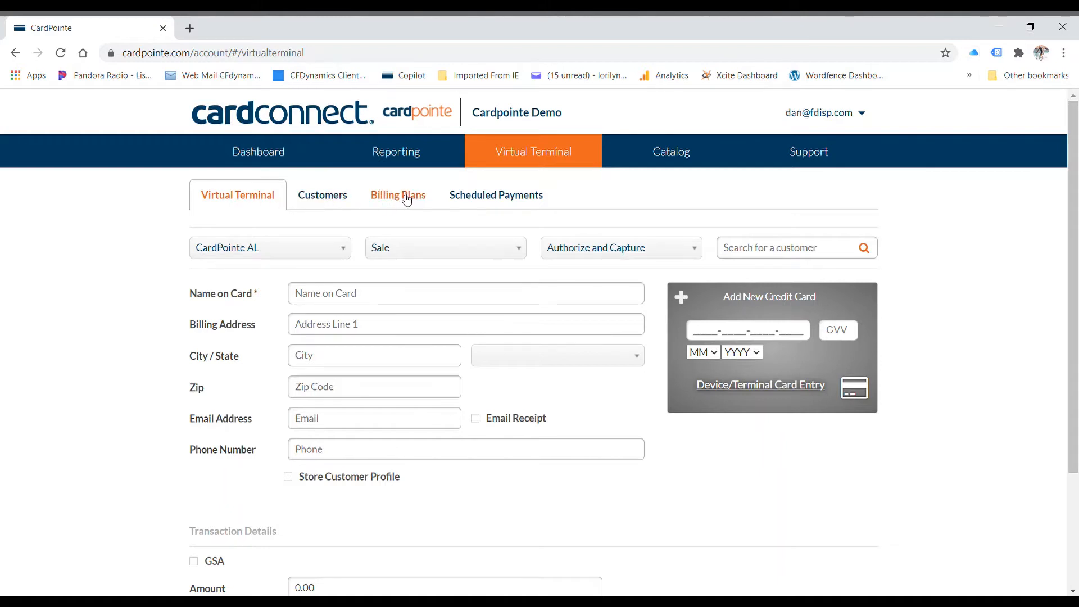
click(398, 195)
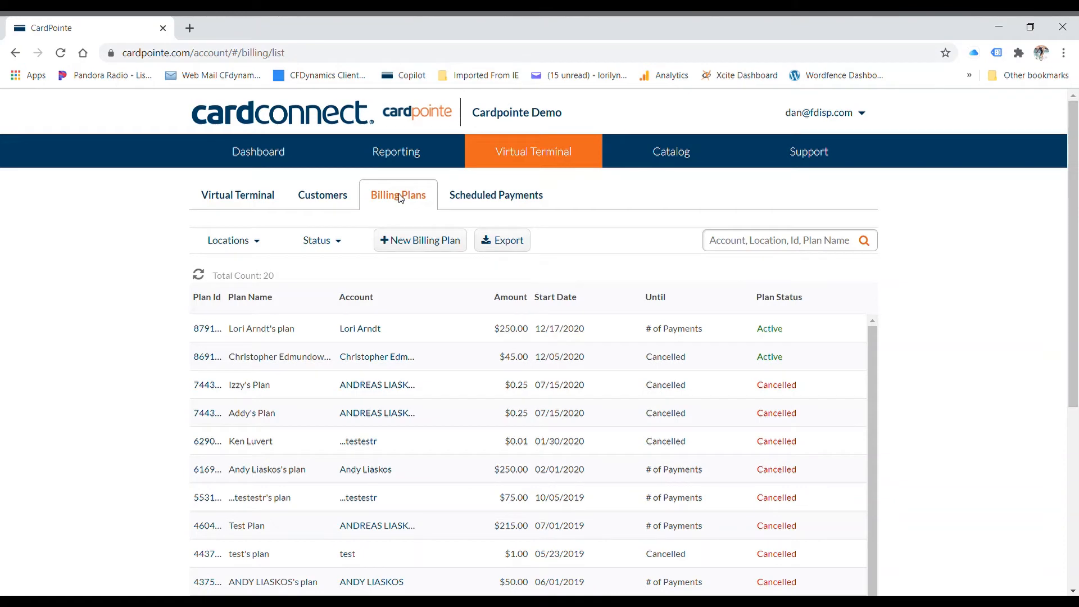
mouse_move(424, 246)
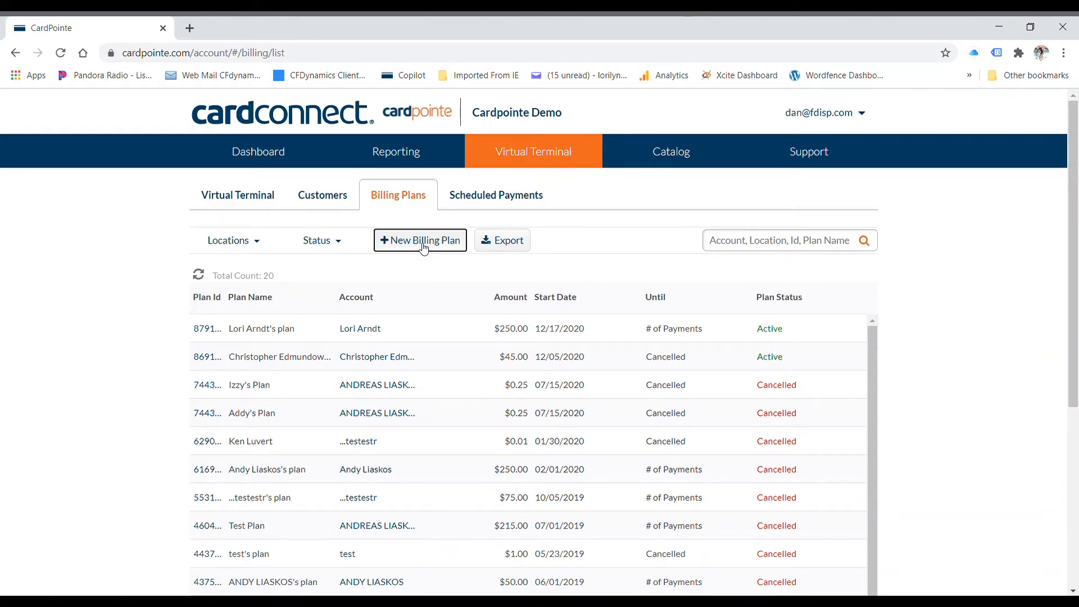
click(419, 240)
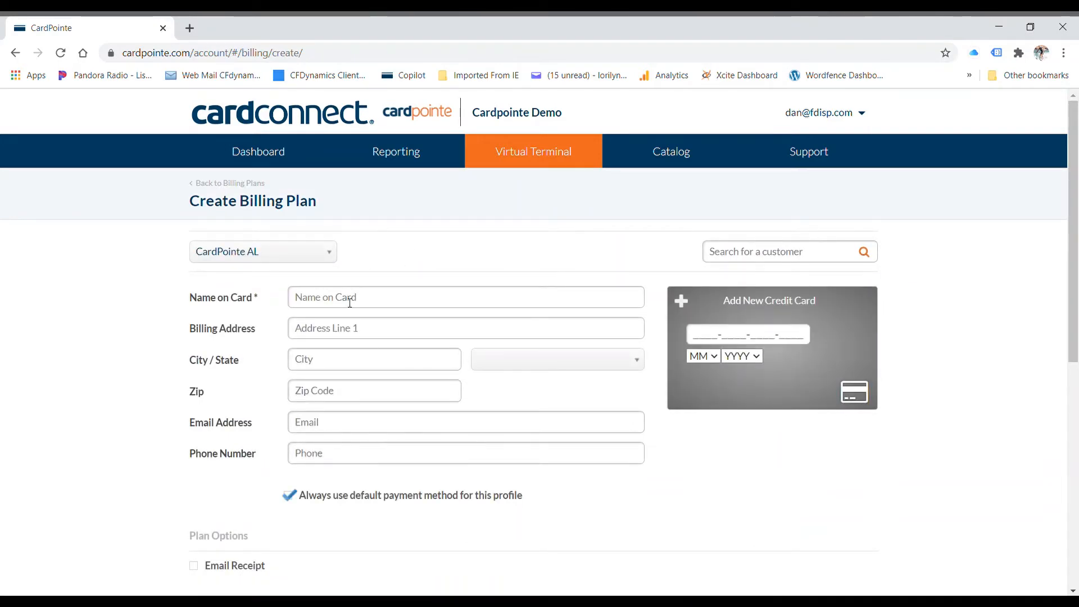
click(465, 296)
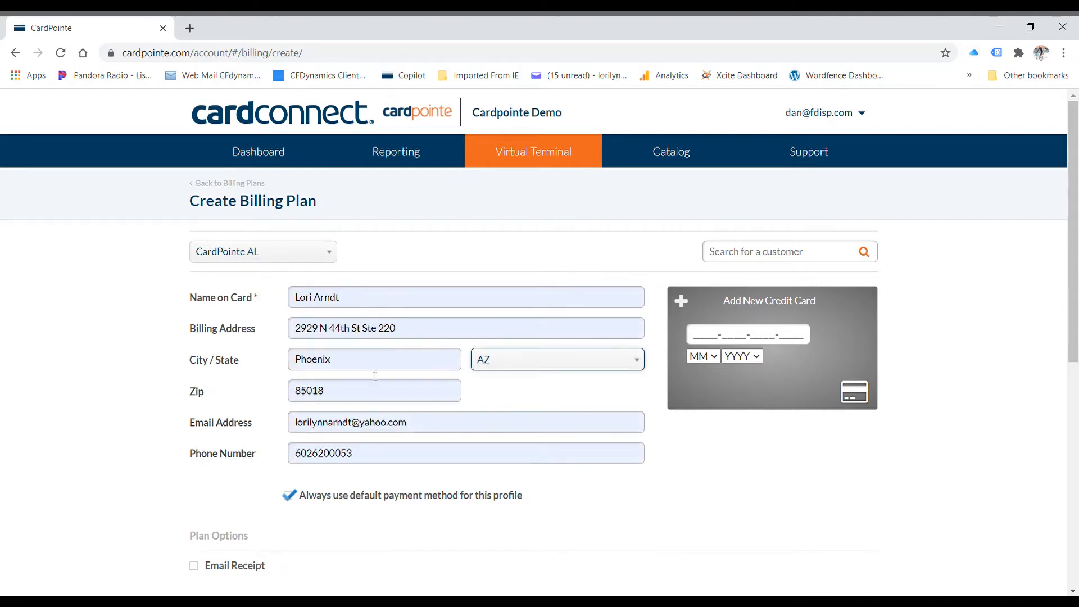
mouse_move(414, 469)
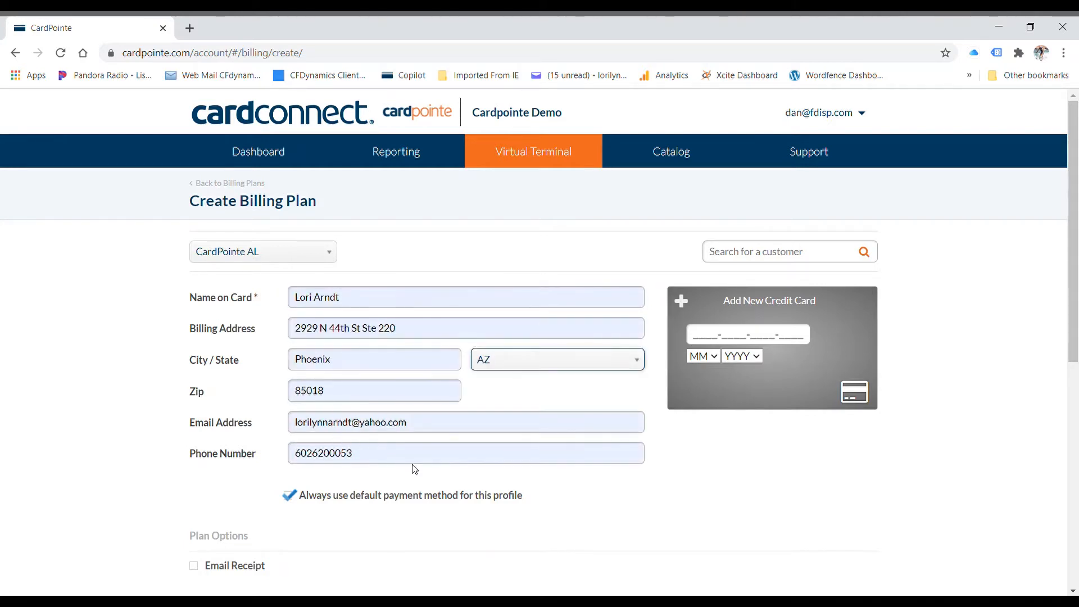
click(746, 335)
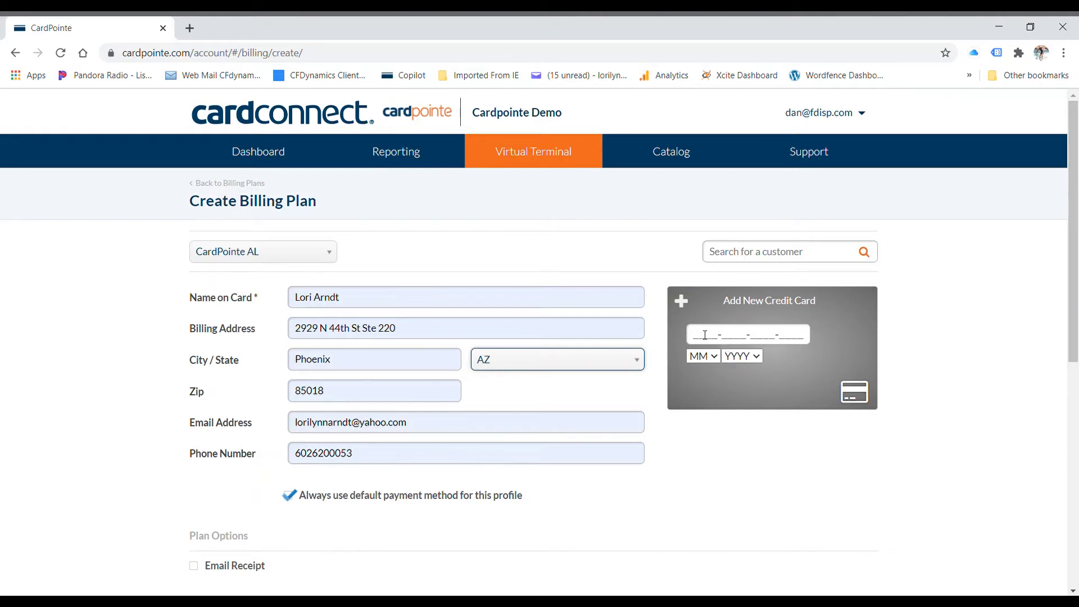
scroll(down, 3)
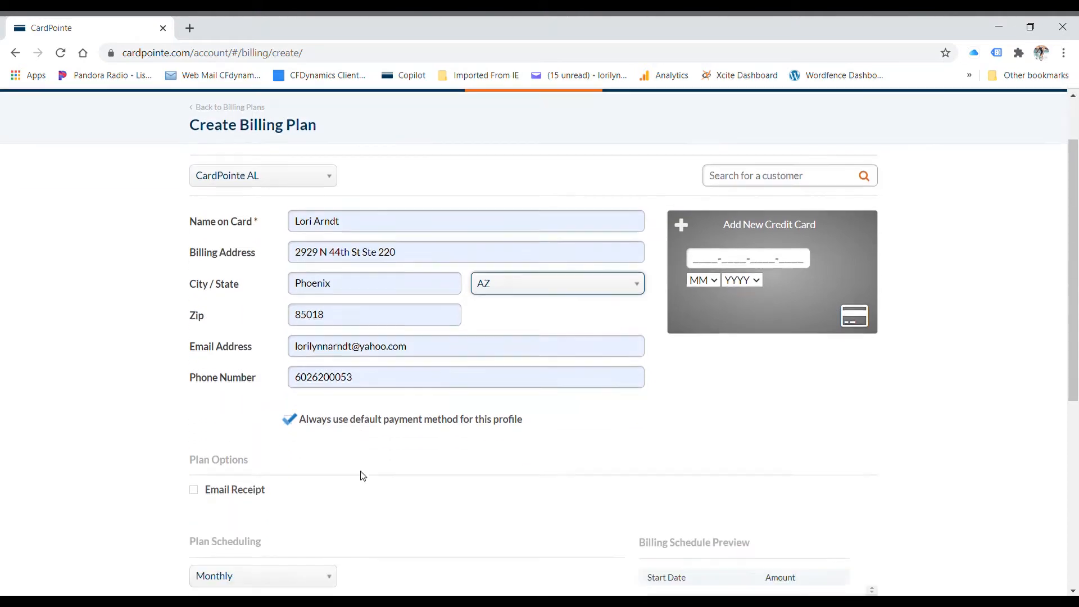
scroll(down, 3)
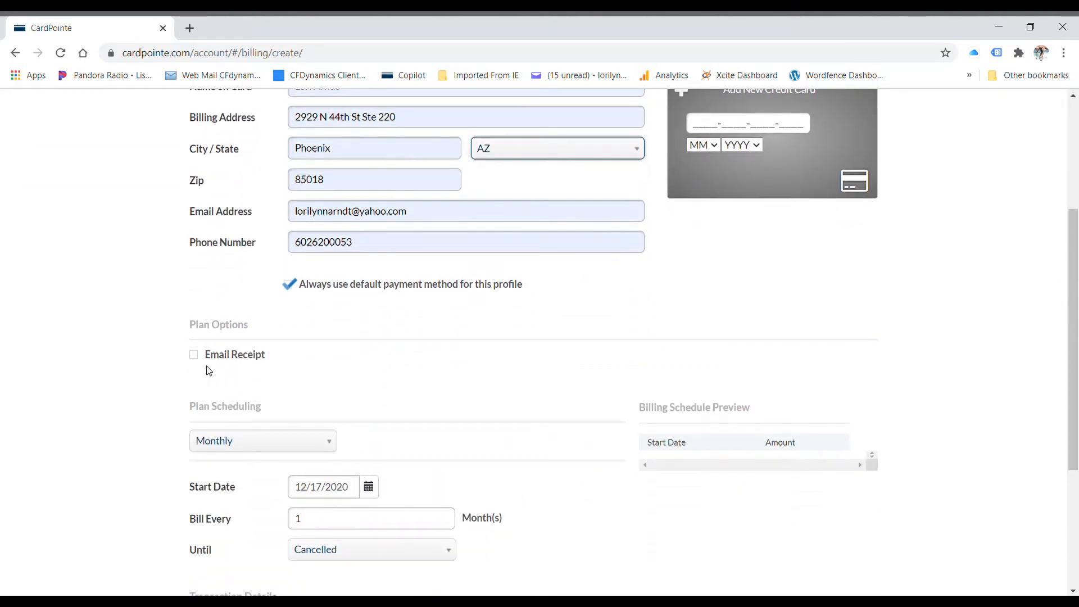
click(194, 354)
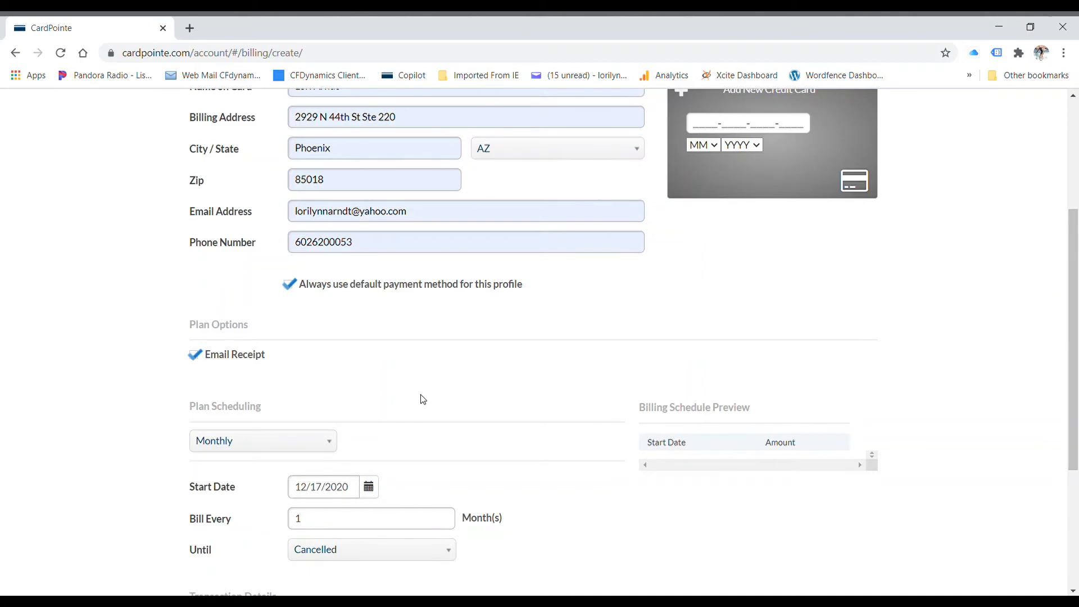
scroll(down, 3)
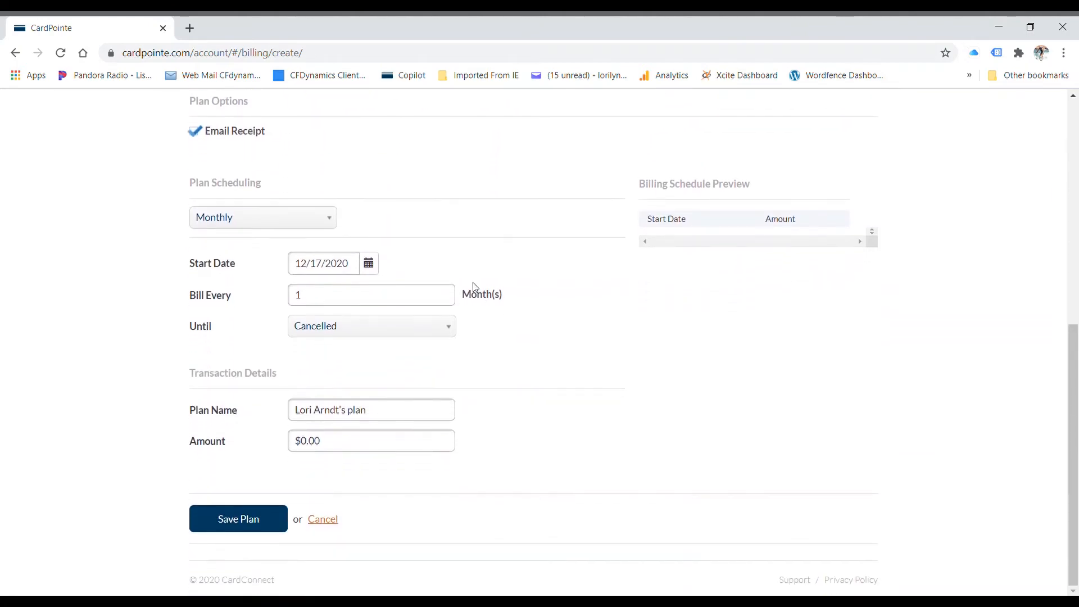
Step: Keep the plan monthly from 12/17/2020 and end it after a number of payments rather than a date
click(262, 217)
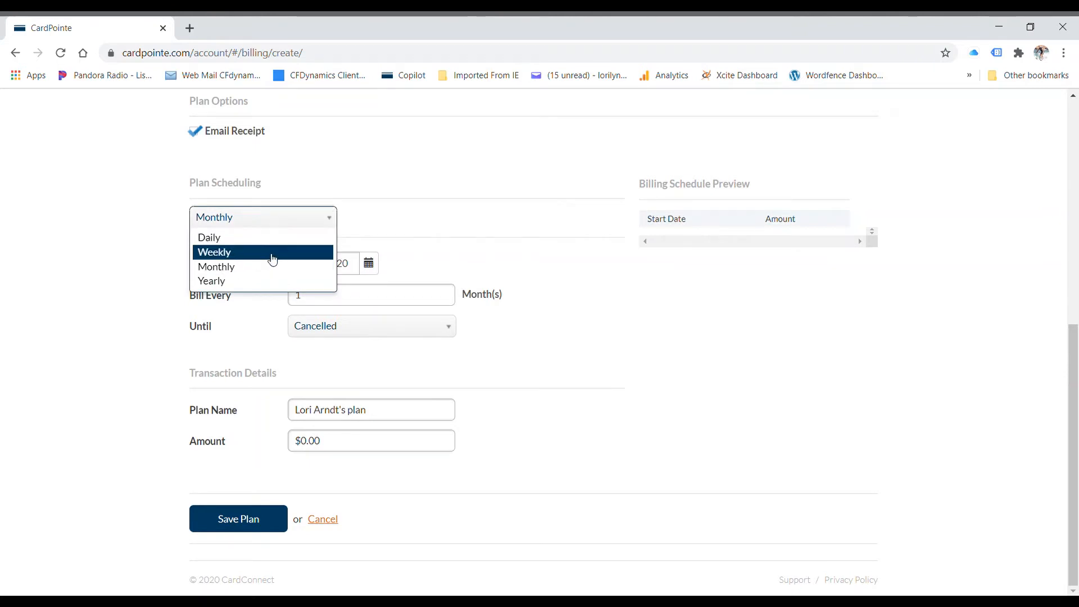
mouse_move(269, 281)
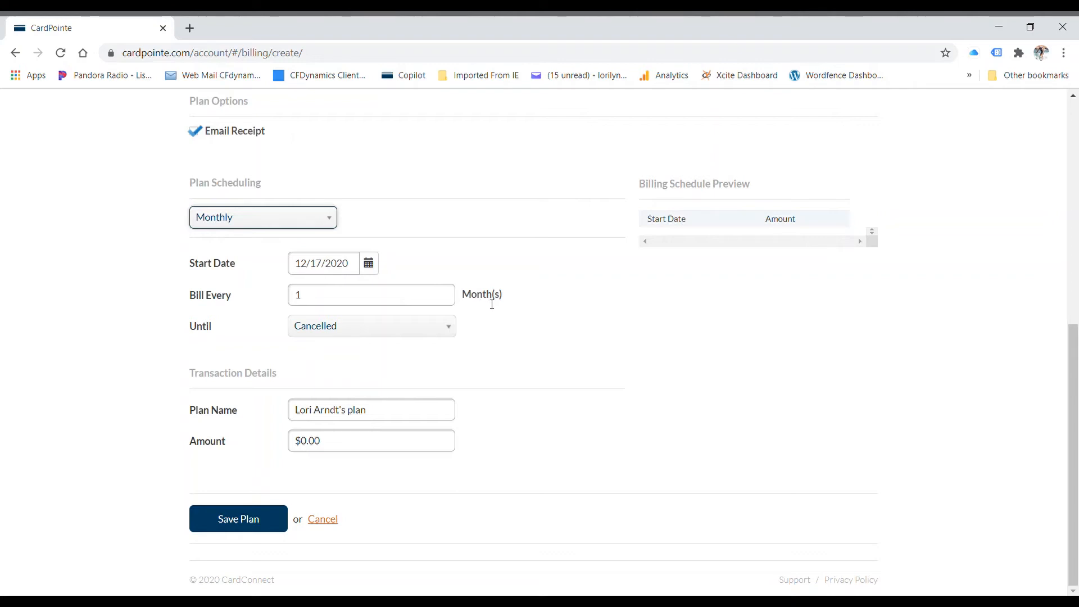
mouse_move(222, 346)
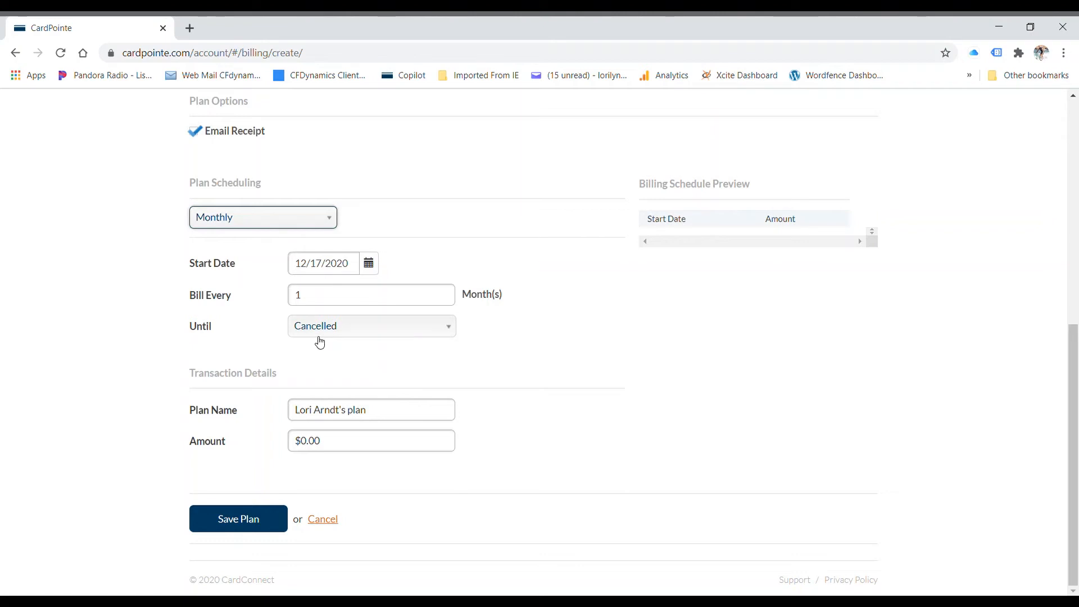
click(371, 326)
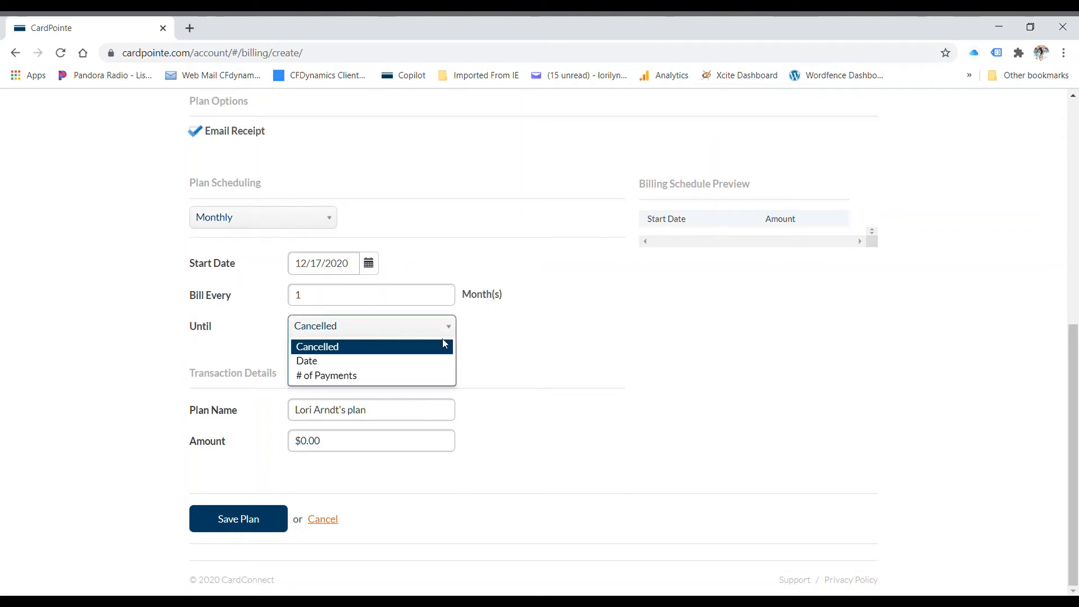
click(306, 361)
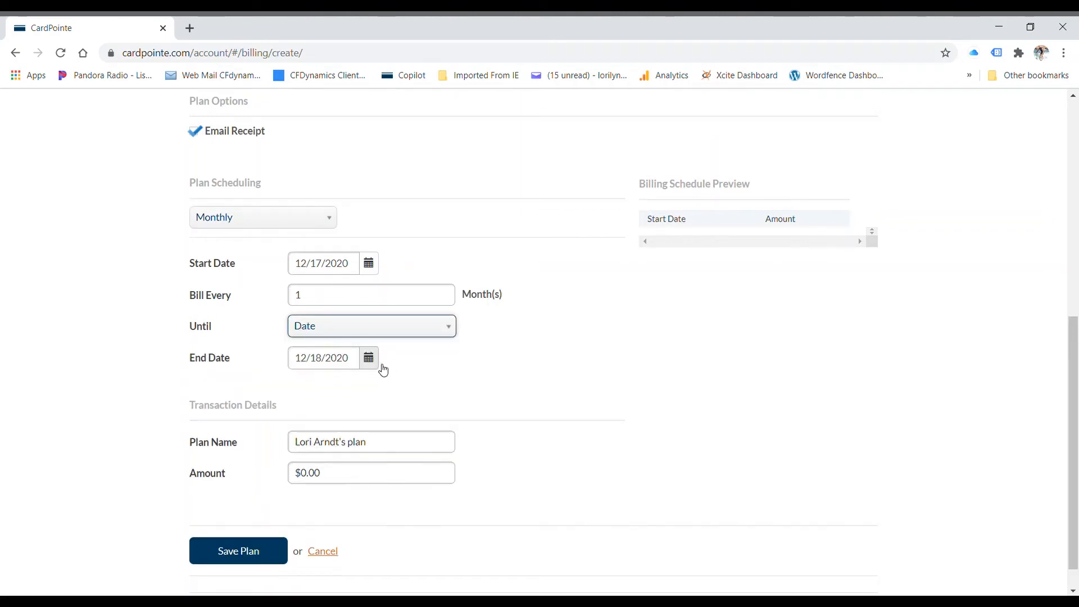
click(369, 357)
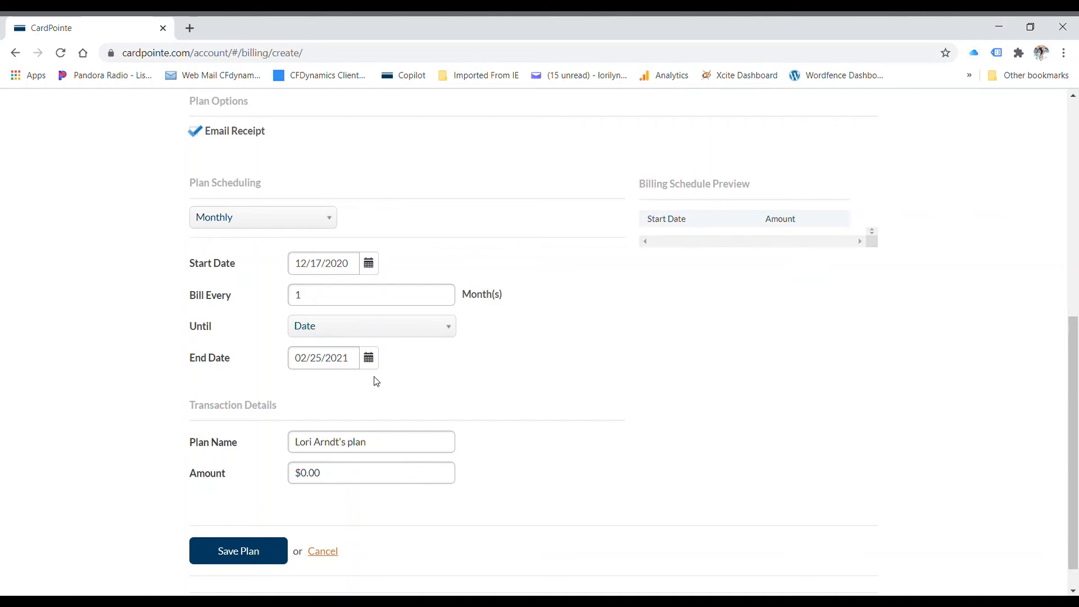
mouse_move(436, 334)
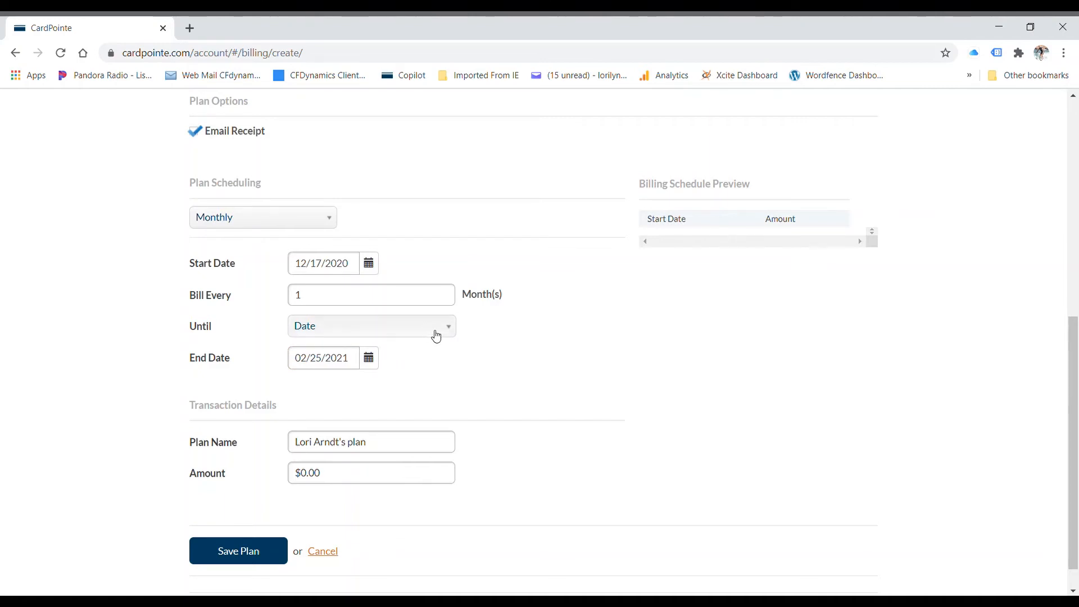
click(372, 326)
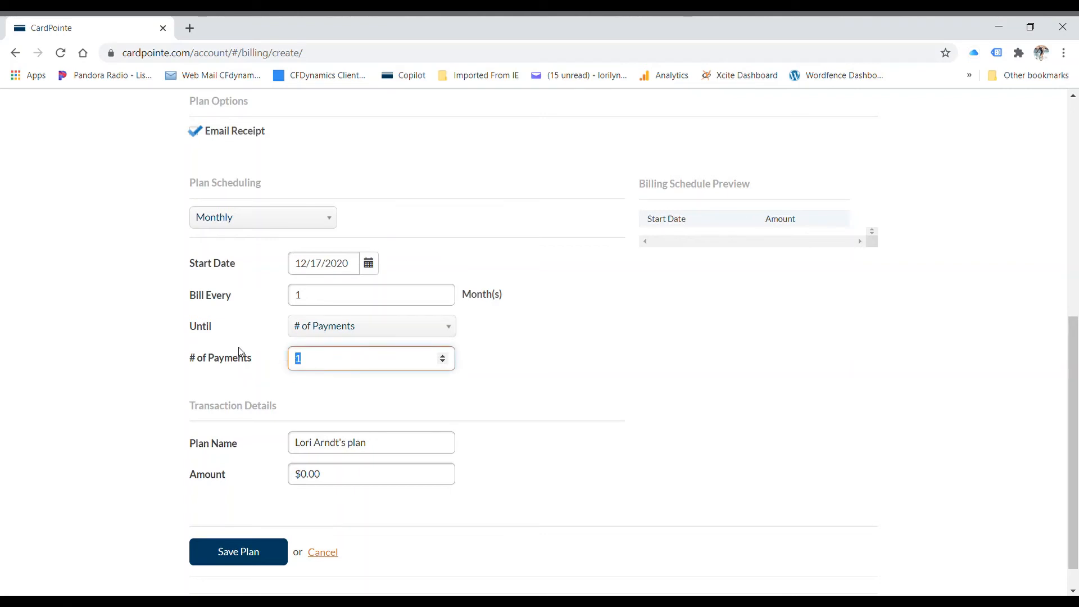
Step: Set 3 payments of $250.00, confirming a $750.00 total in the schedule preview
text(3)
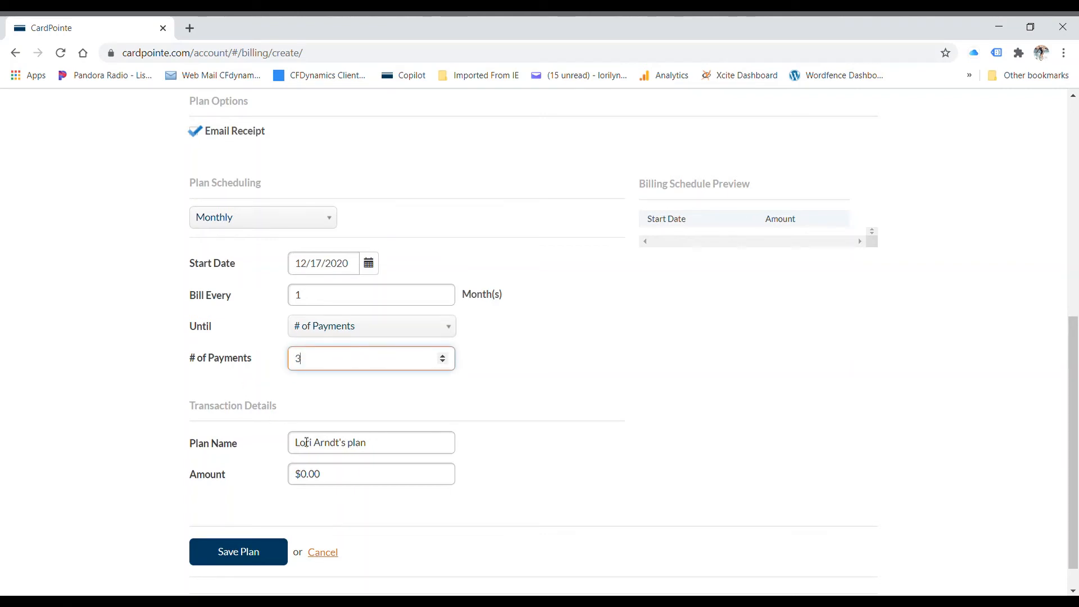
scroll(down, 3)
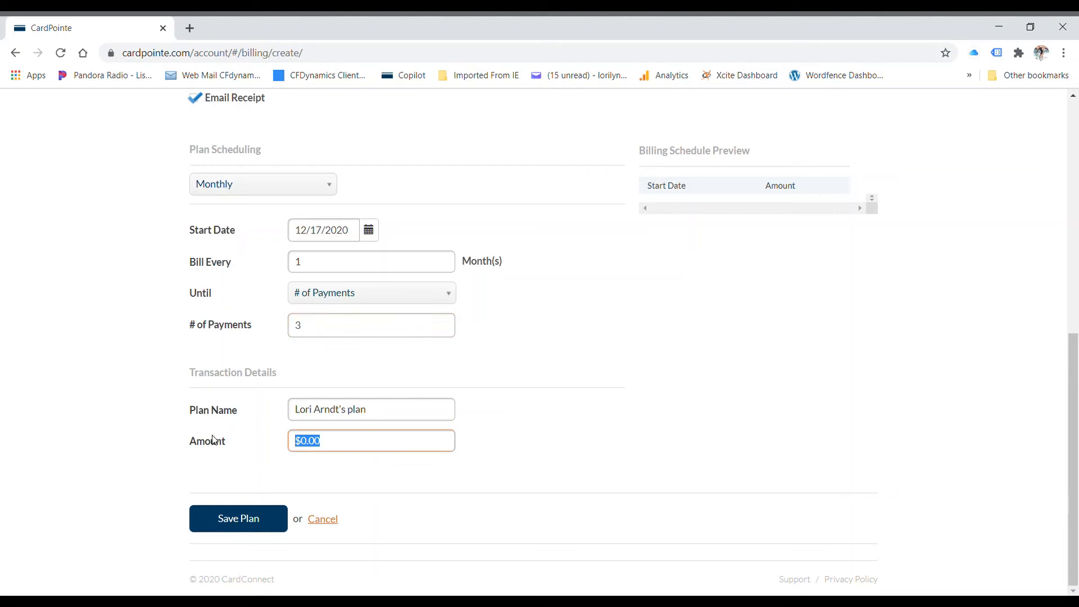
text(250)
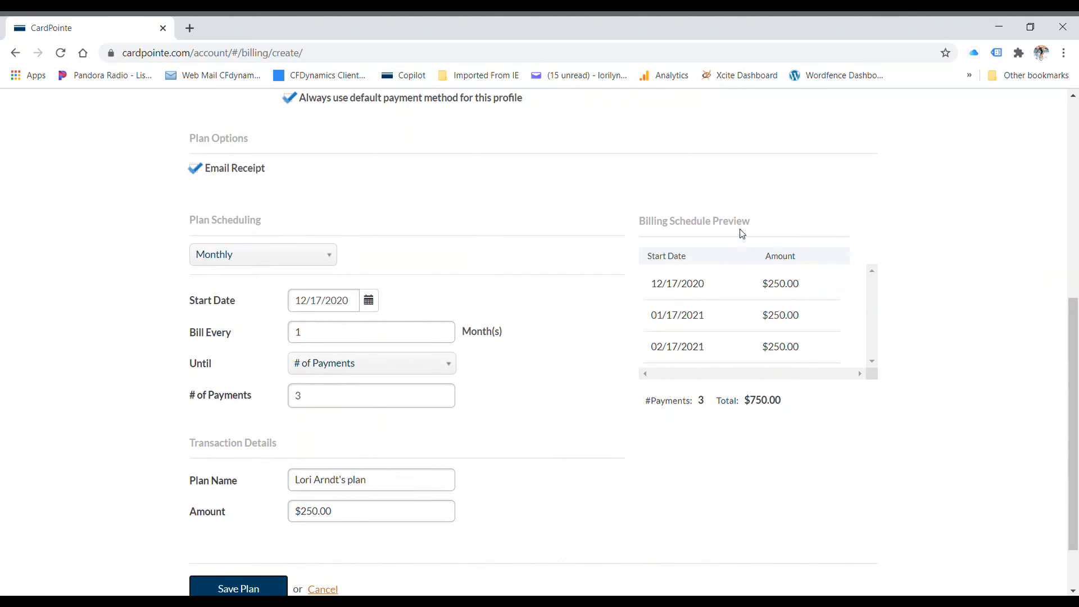
mouse_move(718, 236)
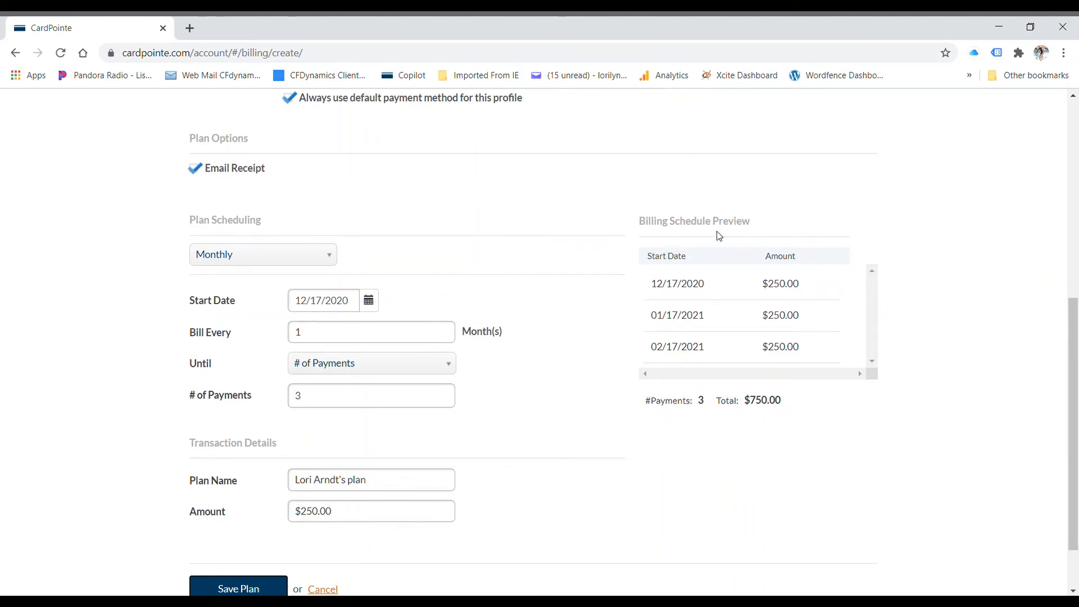
scroll(down, 3)
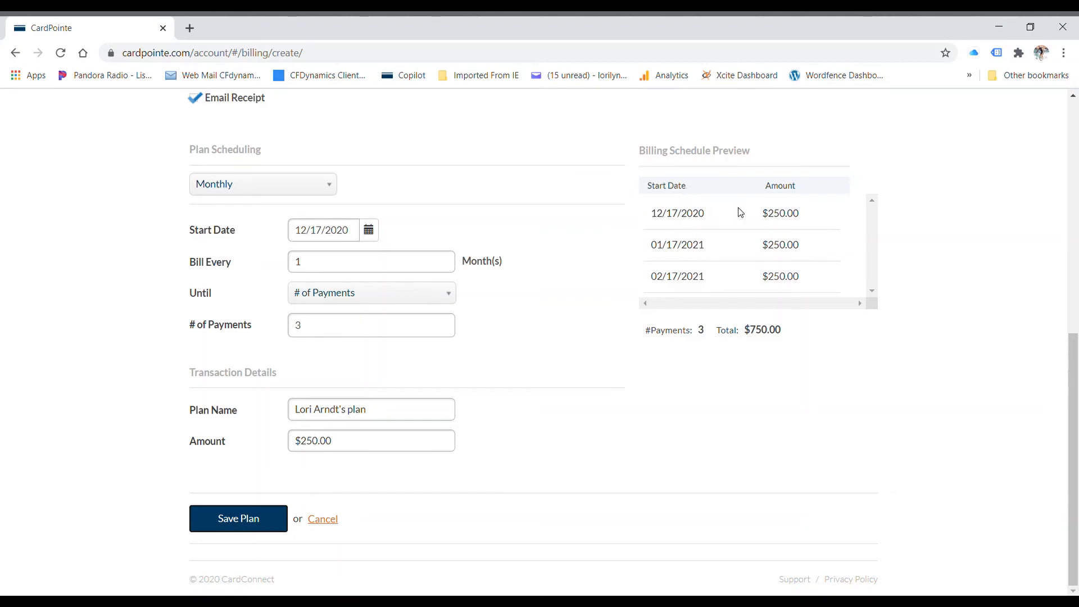
mouse_move(815, 217)
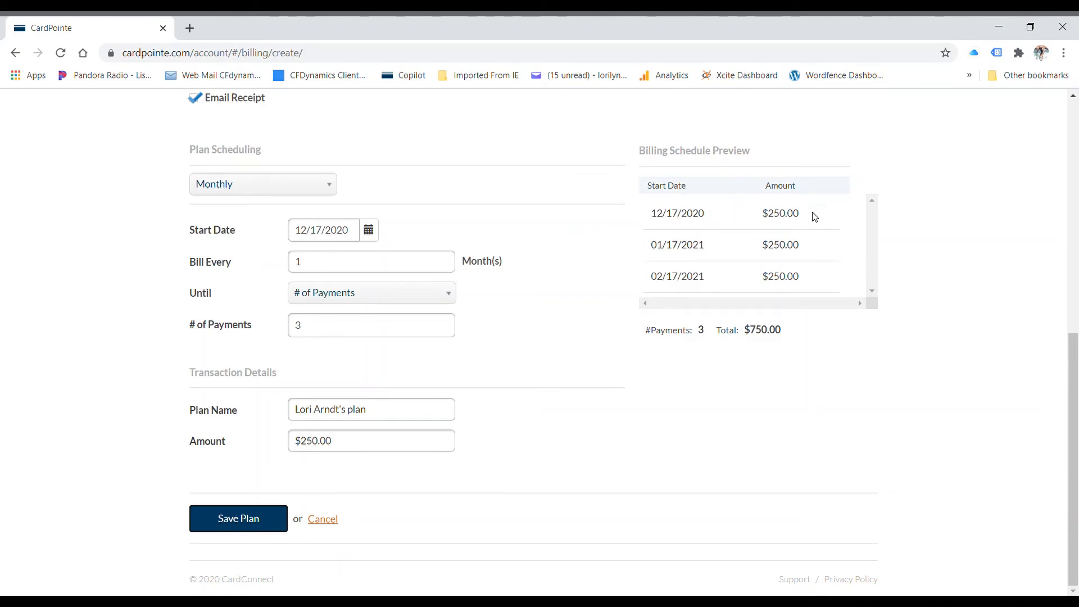
mouse_move(743, 219)
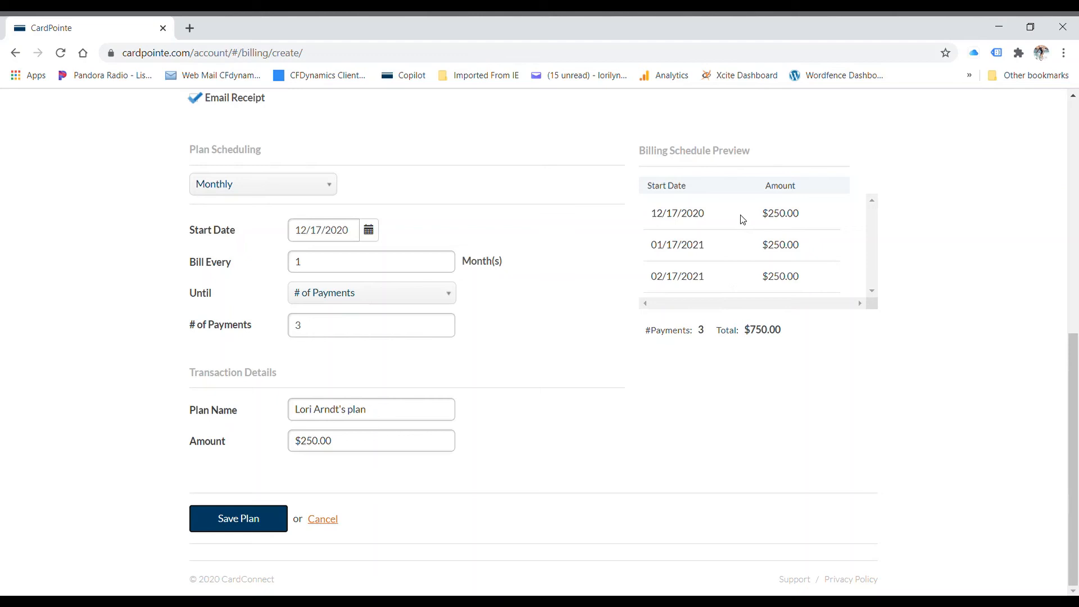
mouse_move(779, 287)
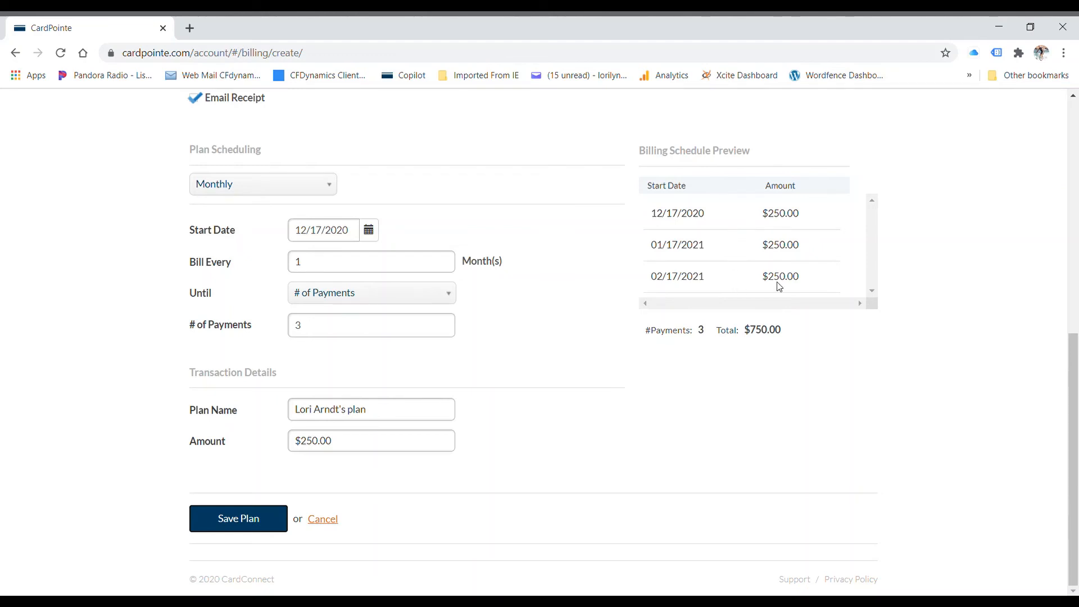
mouse_move(786, 347)
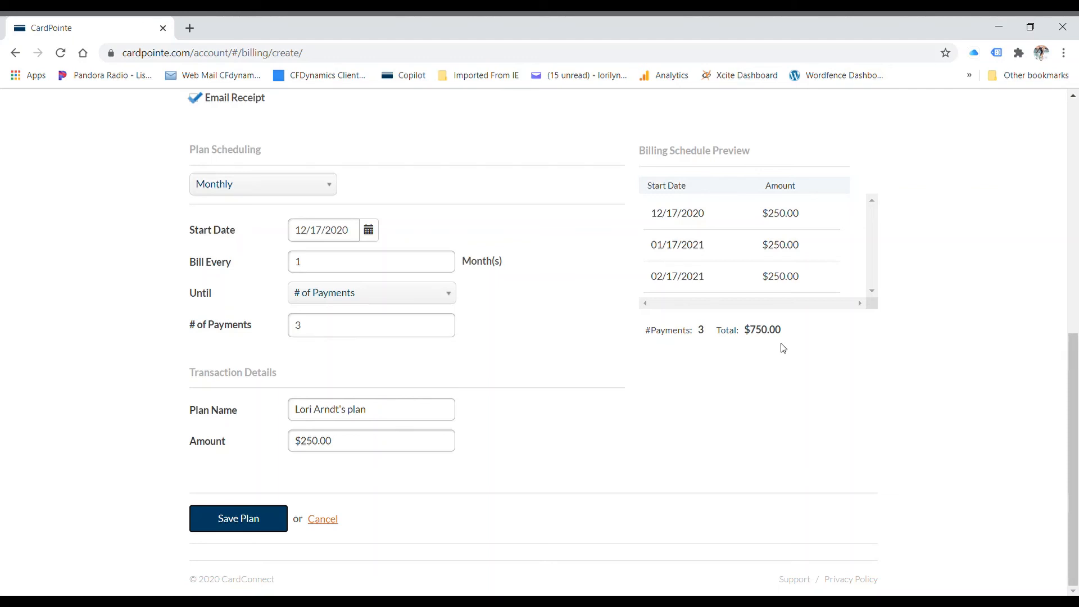
click(237, 518)
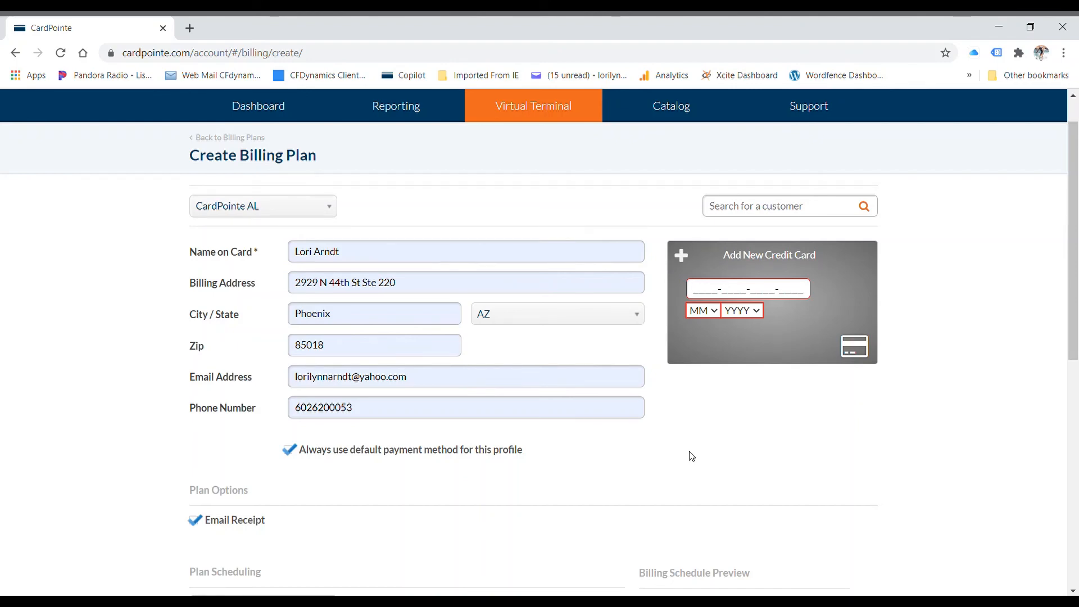
text(4111-1111-1111-1111)
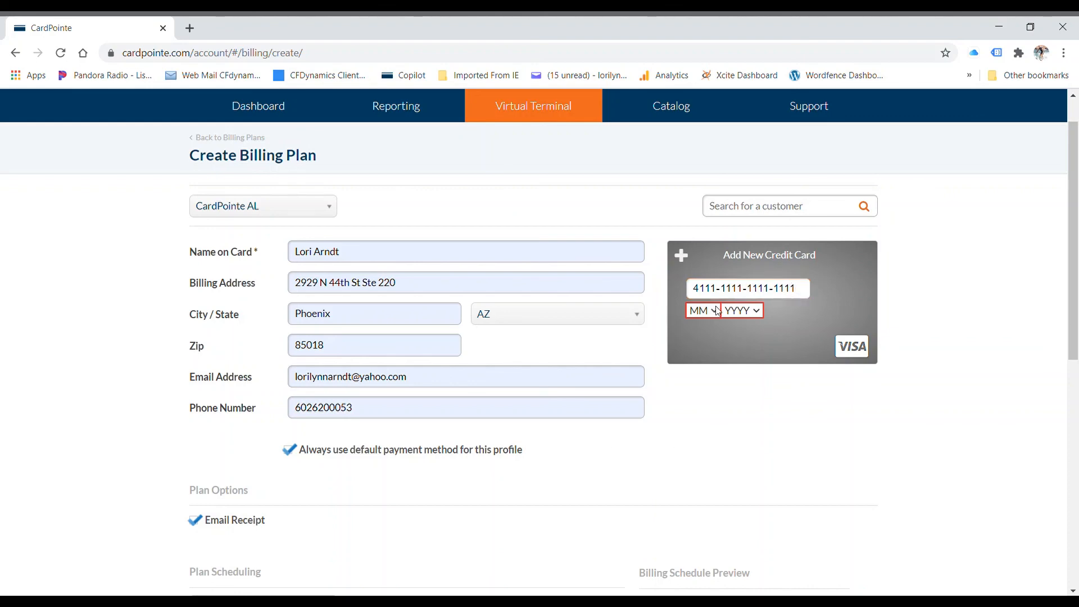
click(700, 310)
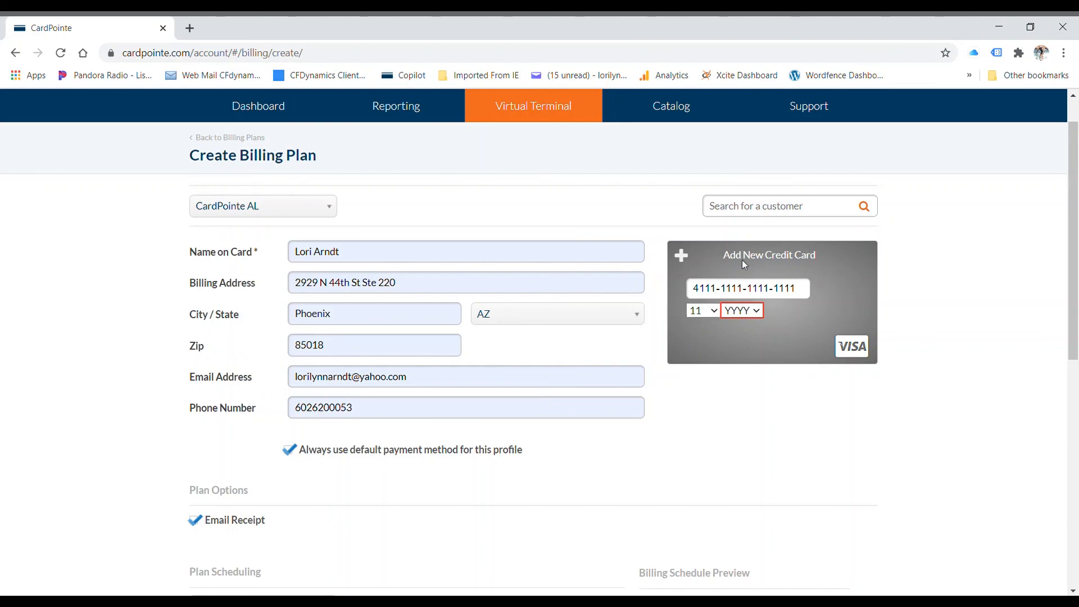
scroll(down, 3)
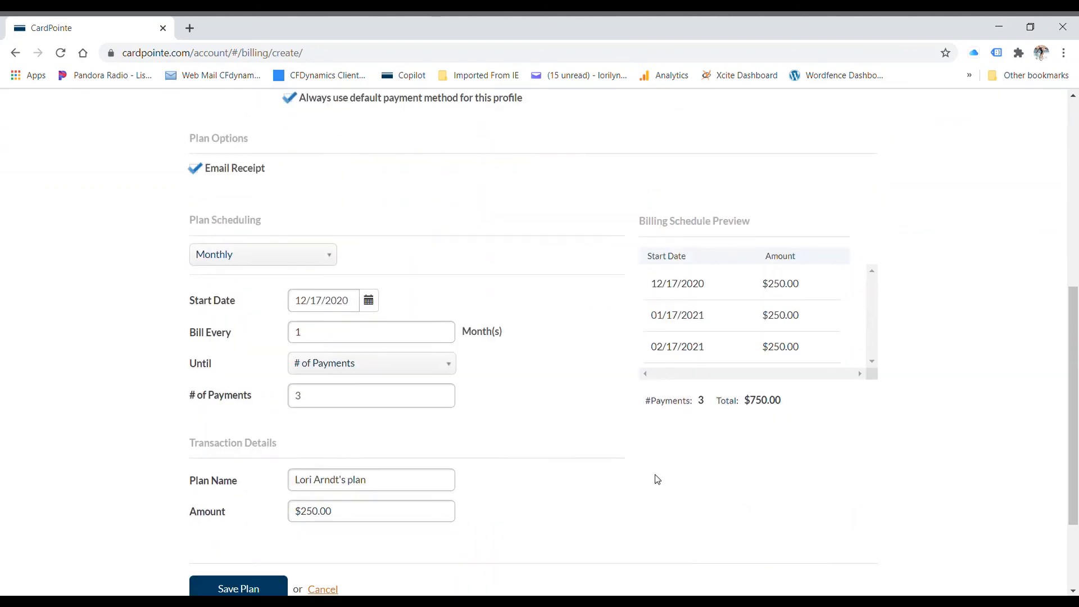
click(237, 459)
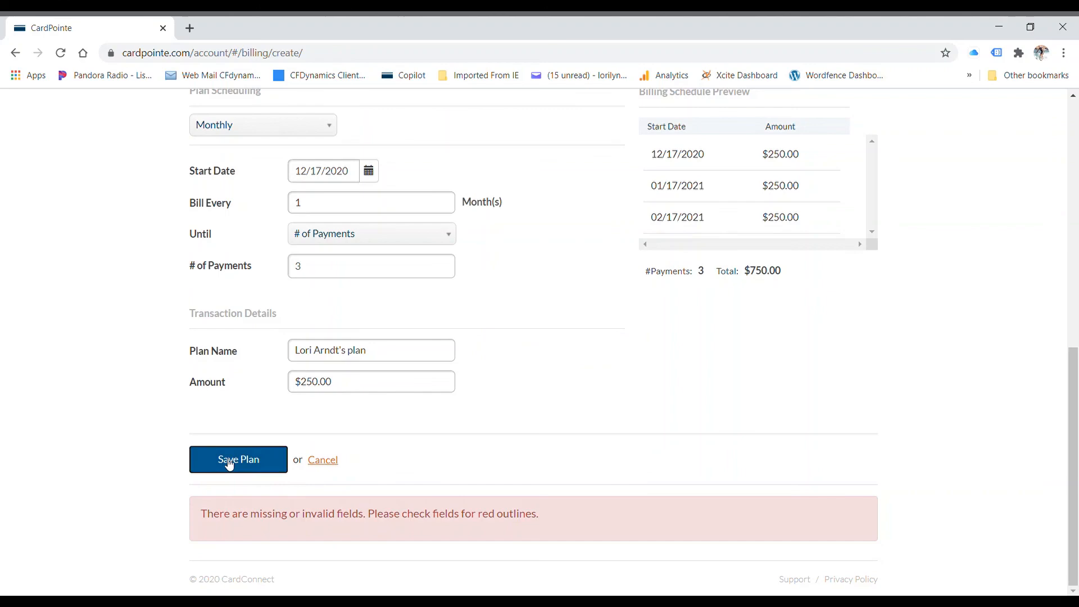
click(238, 459)
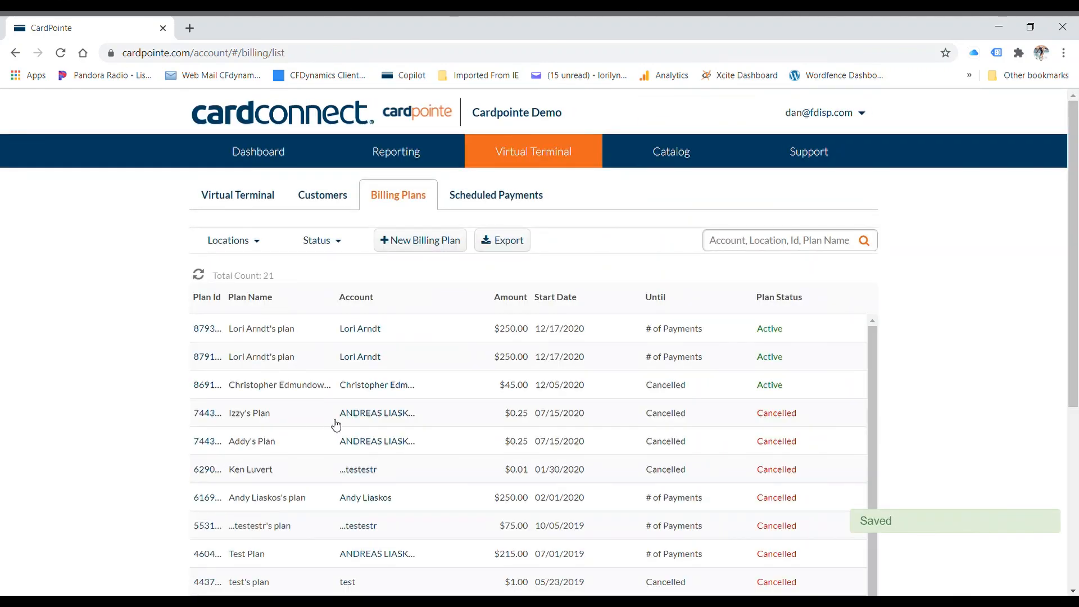